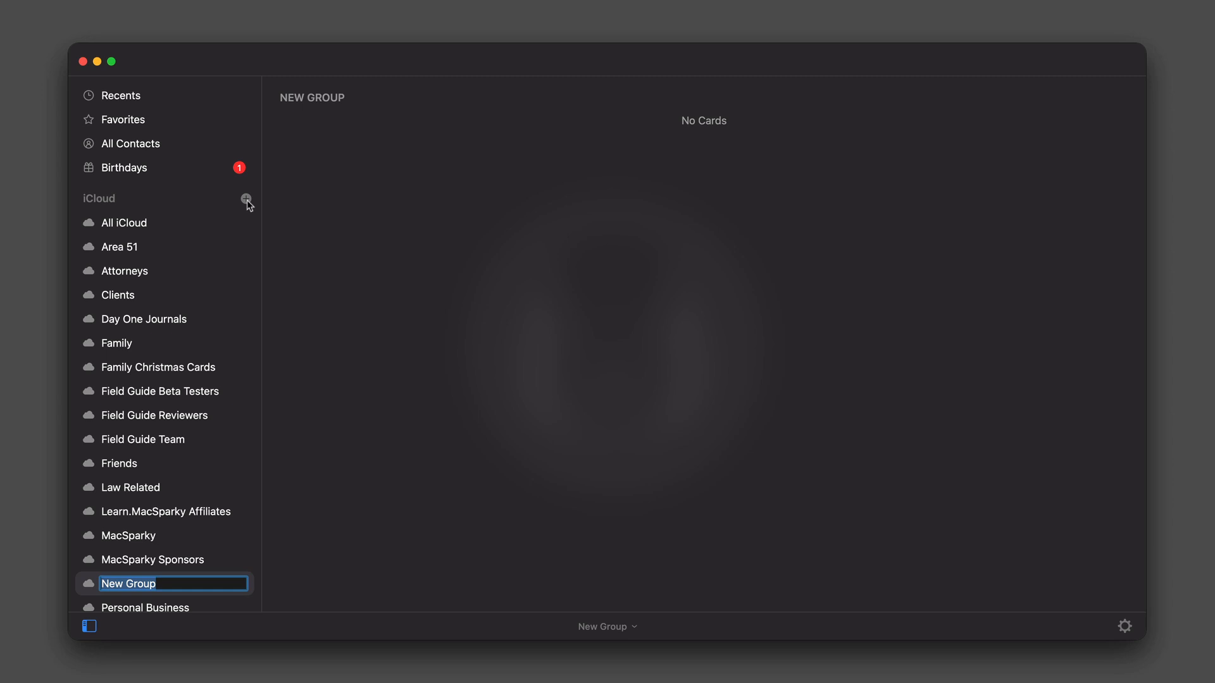
Step: Name the new iCloud contact group '51 Managers' and confirm it
{"action": "type", "text": "5"}
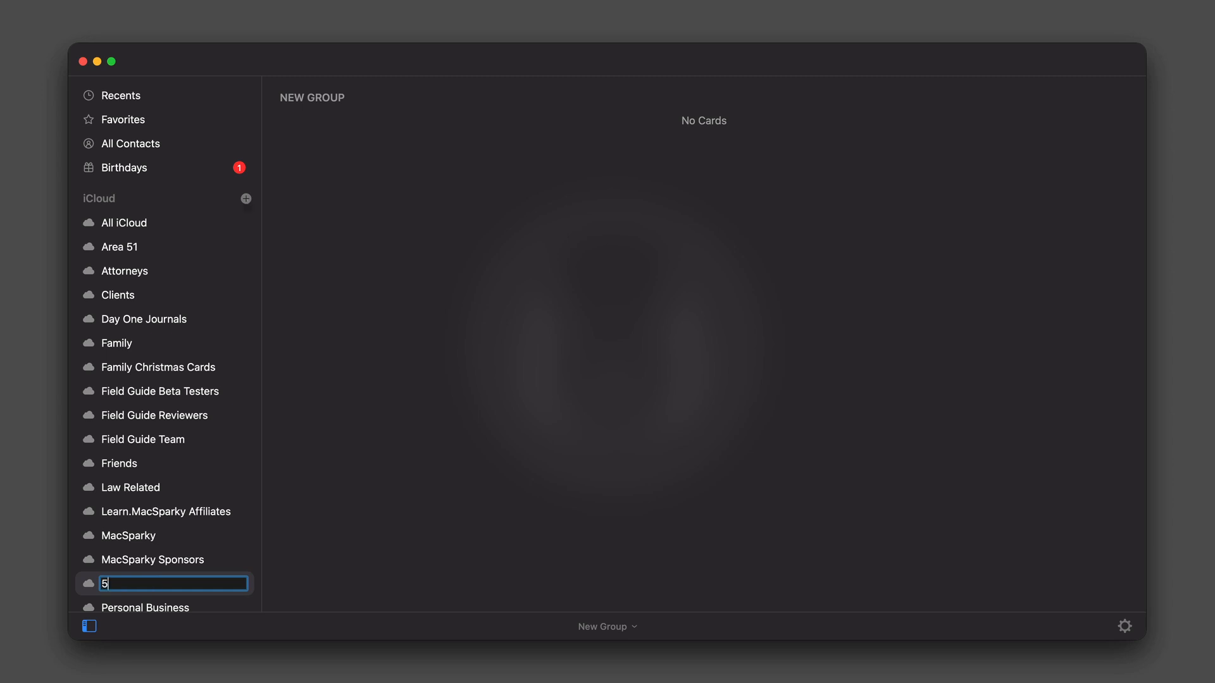
{"action": "type", "text": "1 Managers"}
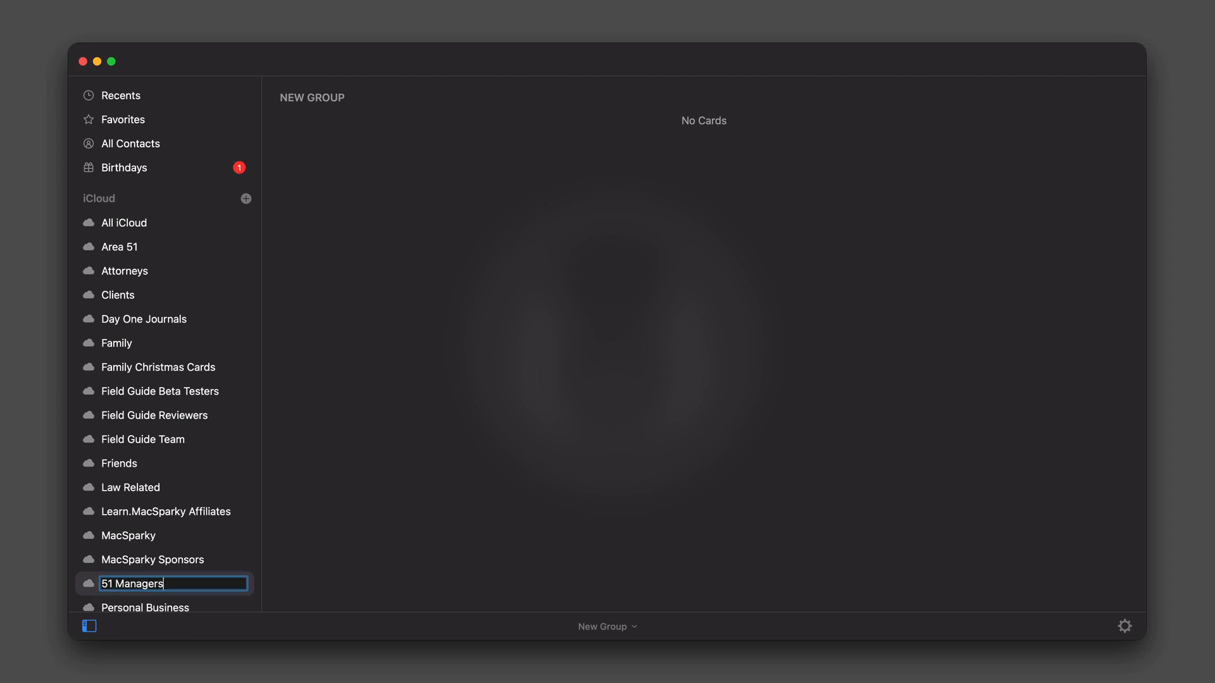
{"action": "key", "text": "Return"}
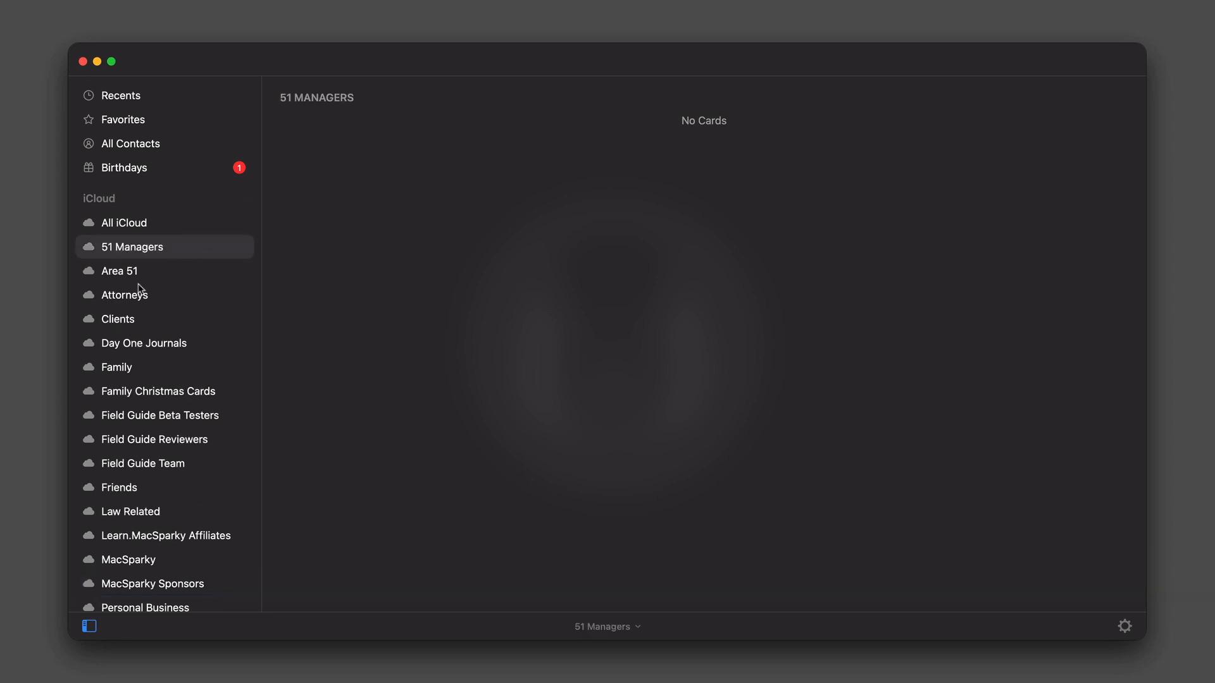
Step: Add the three Area 51 managers to the group and start 'invite /51 Managers' for a Fantastical event
{"action": "left_click", "coordinate": [119, 271]}
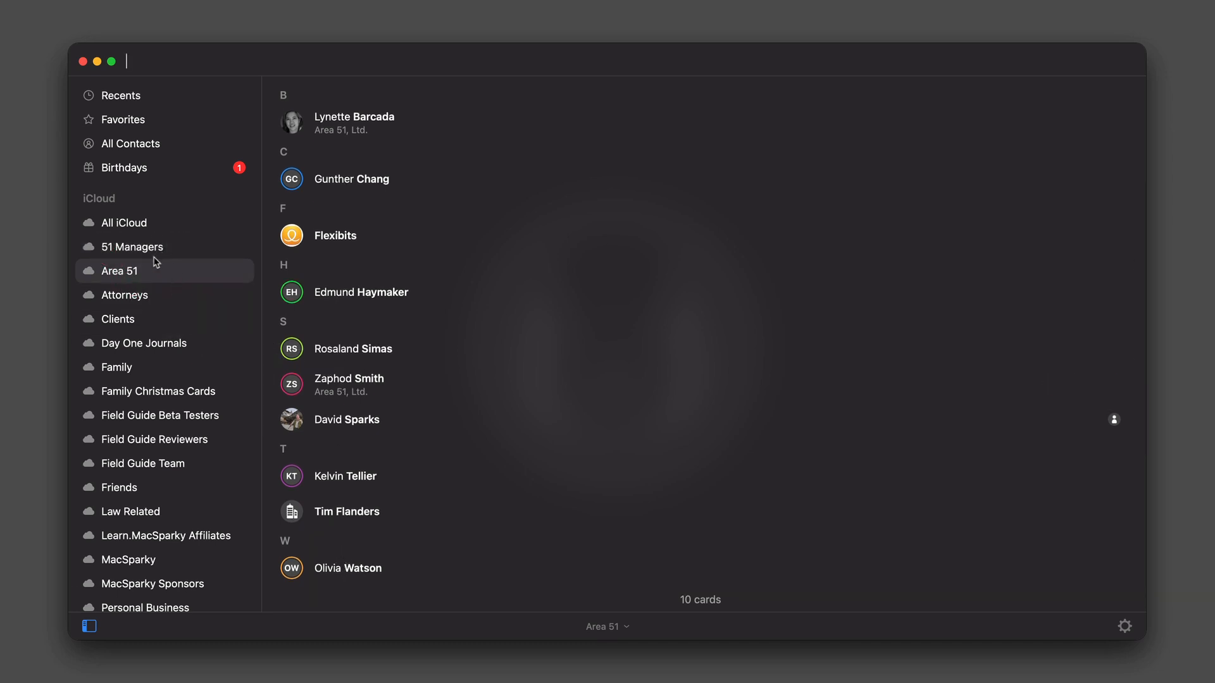
{"action": "left_click", "coordinate": [132, 247]}
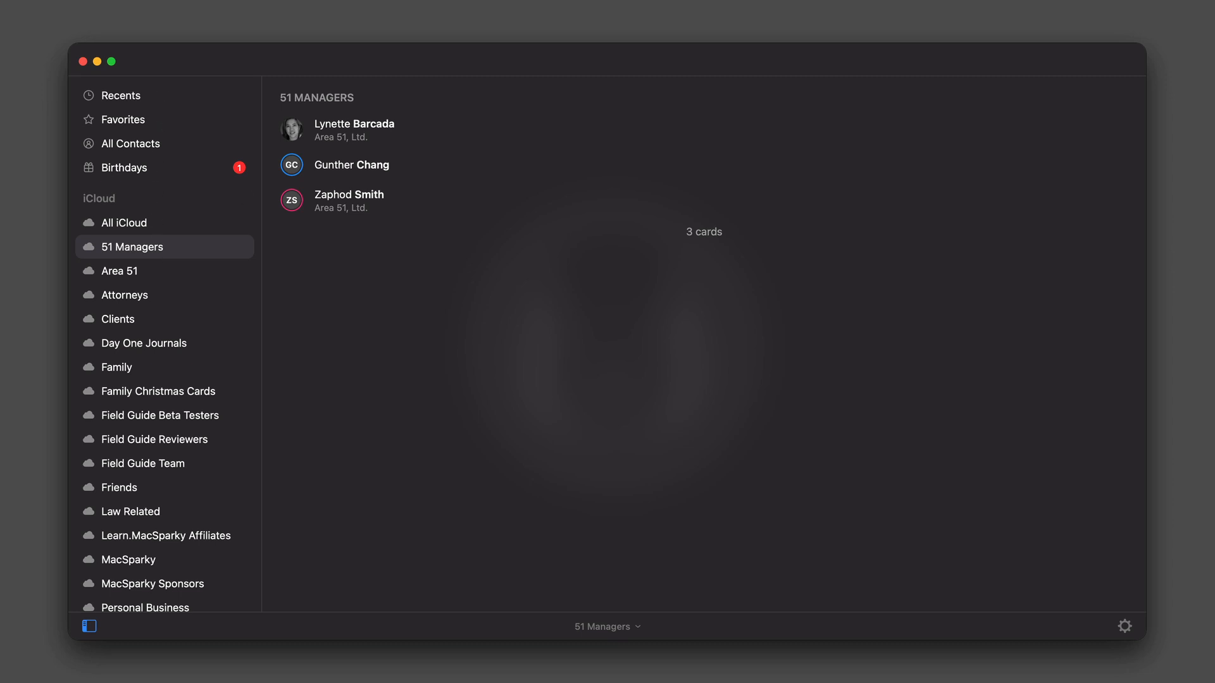
{"action": "type", "text": "invite /5"}
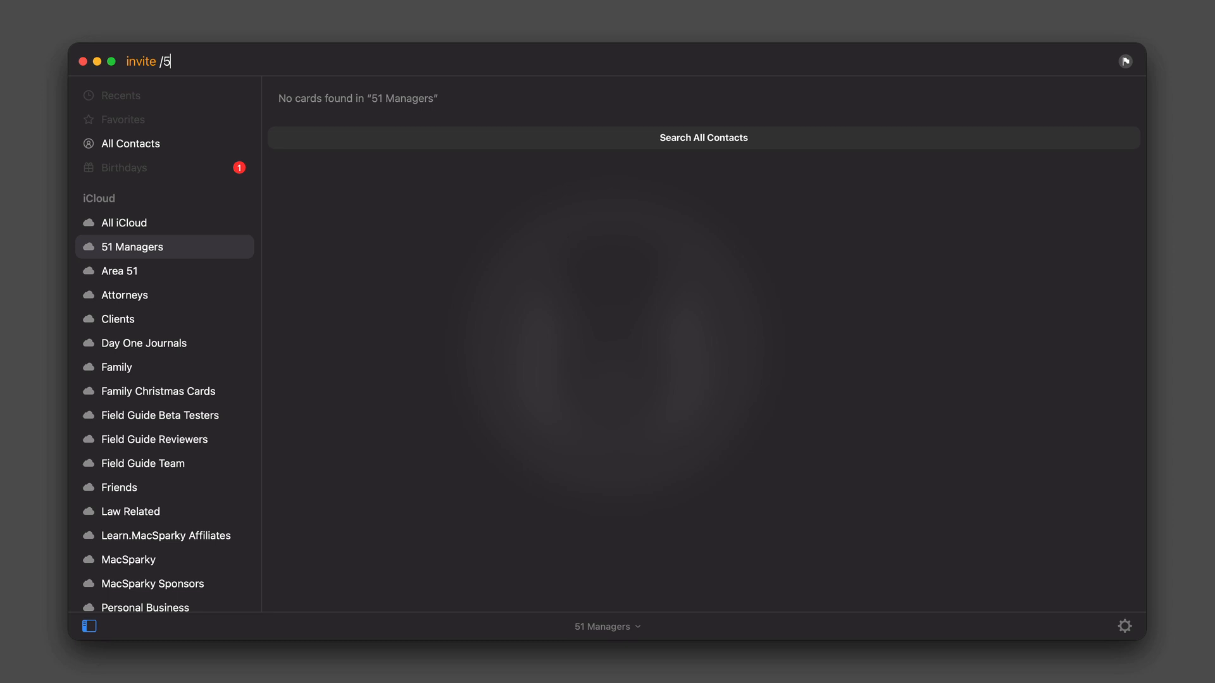
{"action": "type", "text": "1"}
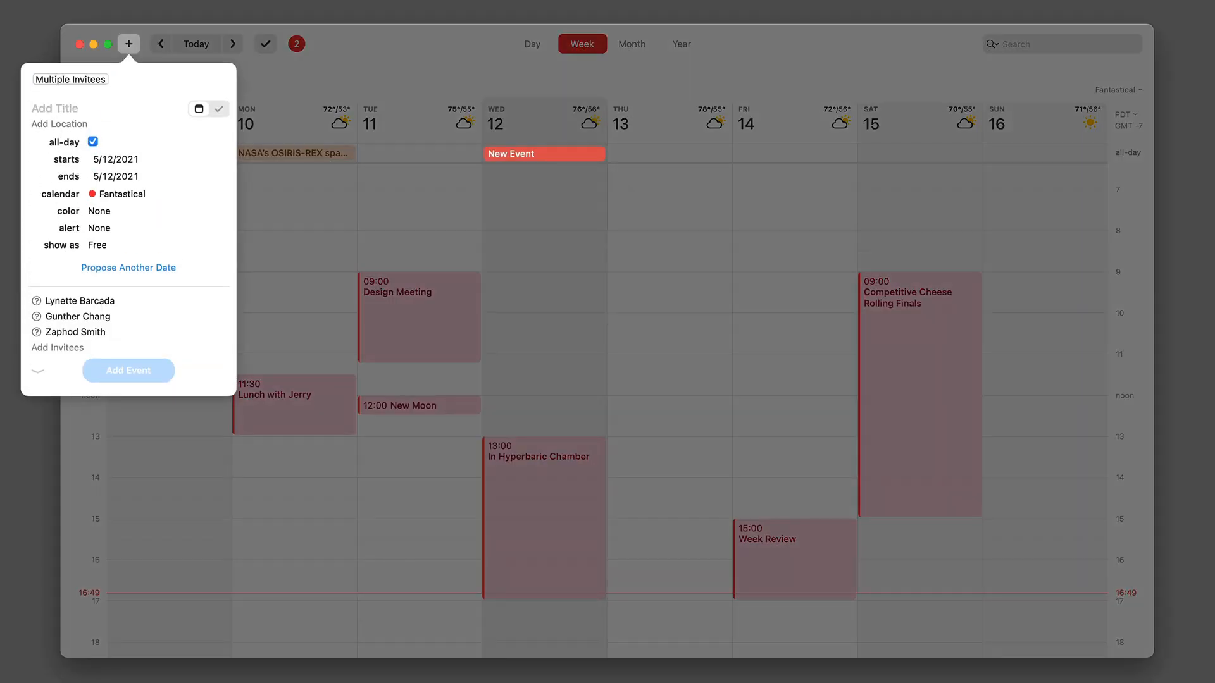
Step: Enter 'Mon 10-11:30 Manager Meeting' and add it with the three managers invited
{"action": "type", "text": "Mon 10-11:30 Staff"}
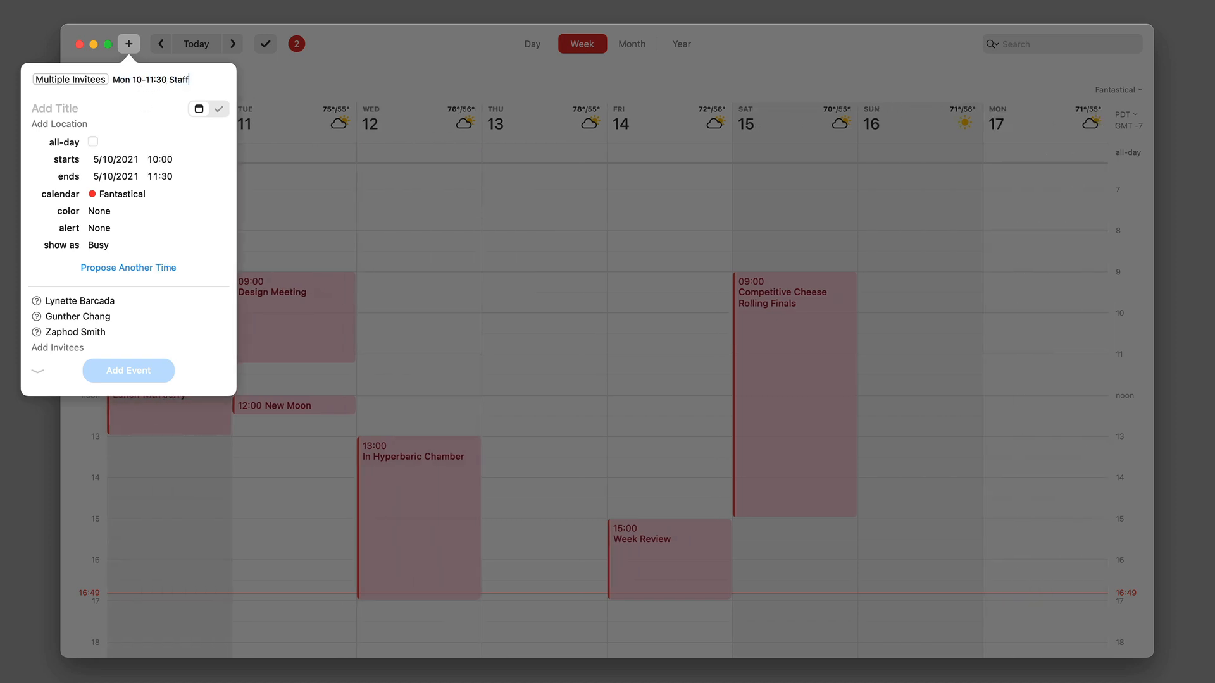
{"action": "type", "text": "Manager Meeting"}
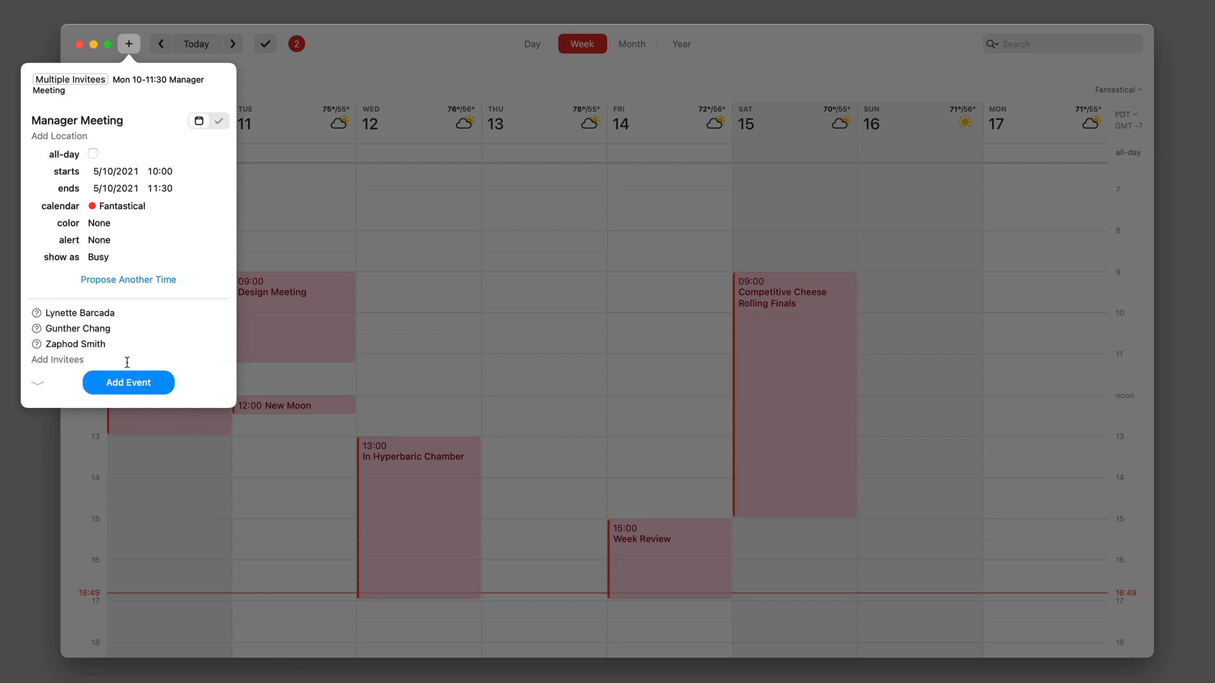
{"action": "left_click", "coordinate": [128, 382]}
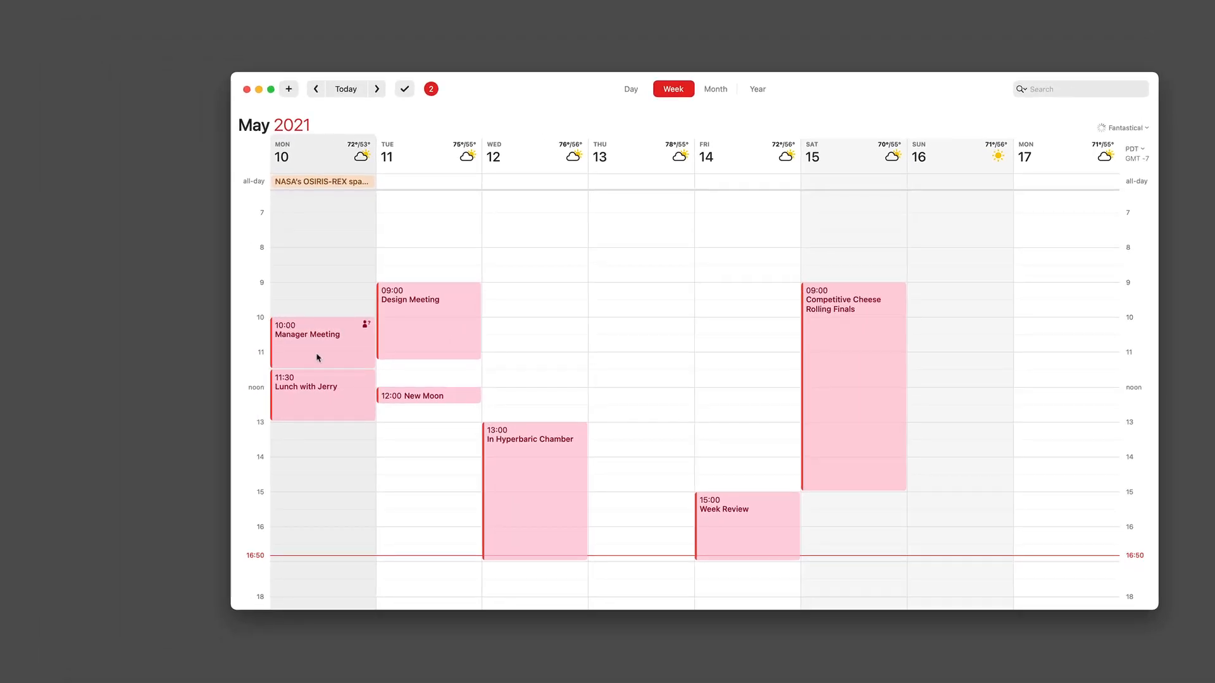
{"action": "left_click", "coordinate": [317, 340]}
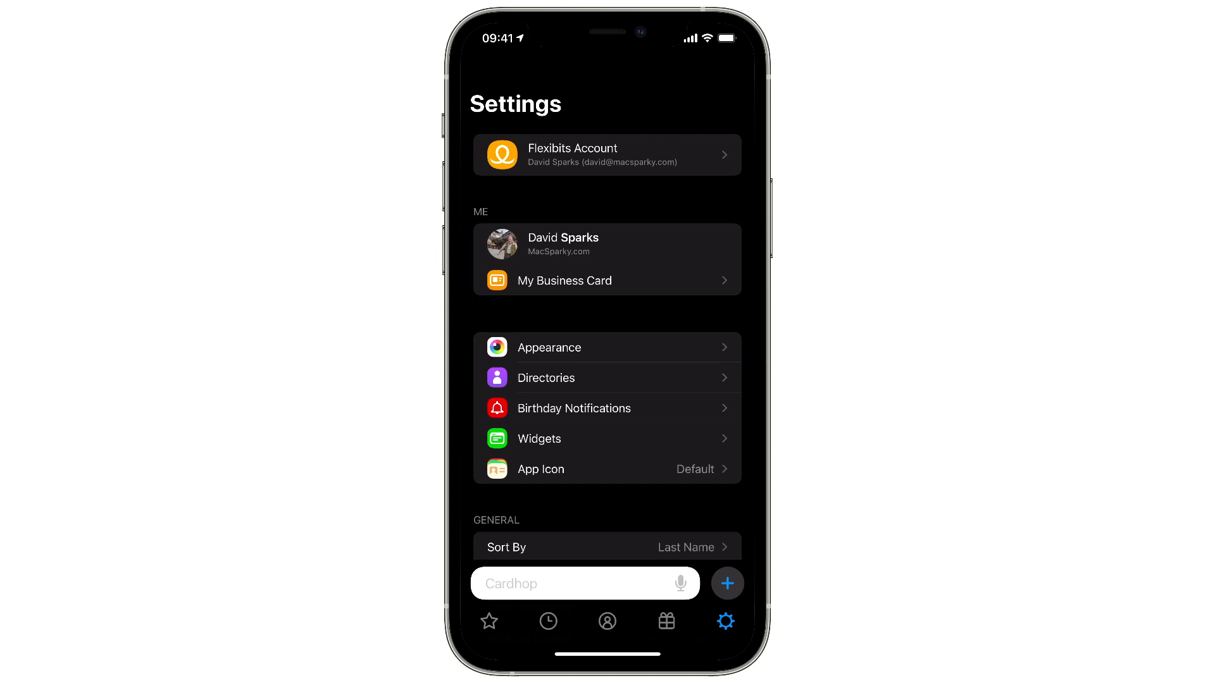
Step: Enter 'invite /51 Managers' on the iPhone to open a New Event draft with 3 invitees
{"action": "left_click", "coordinate": [585, 583]}
{"action": "type", "text": "Invit"}
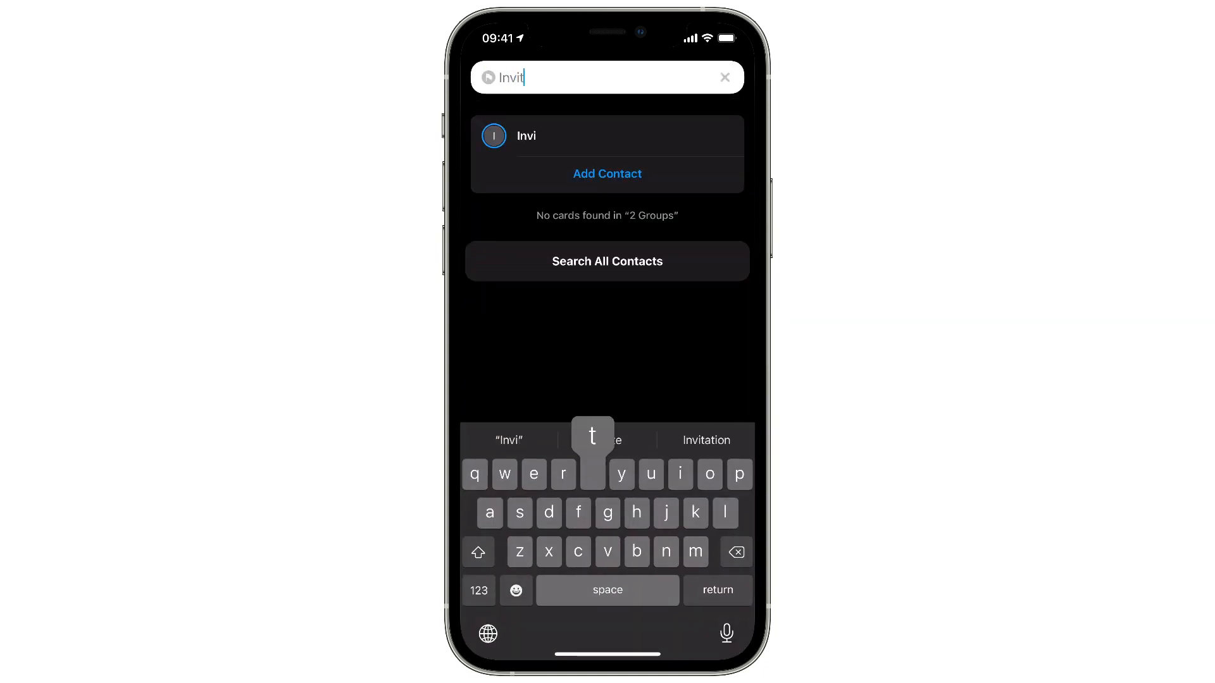
{"action": "type", "text": "5"}
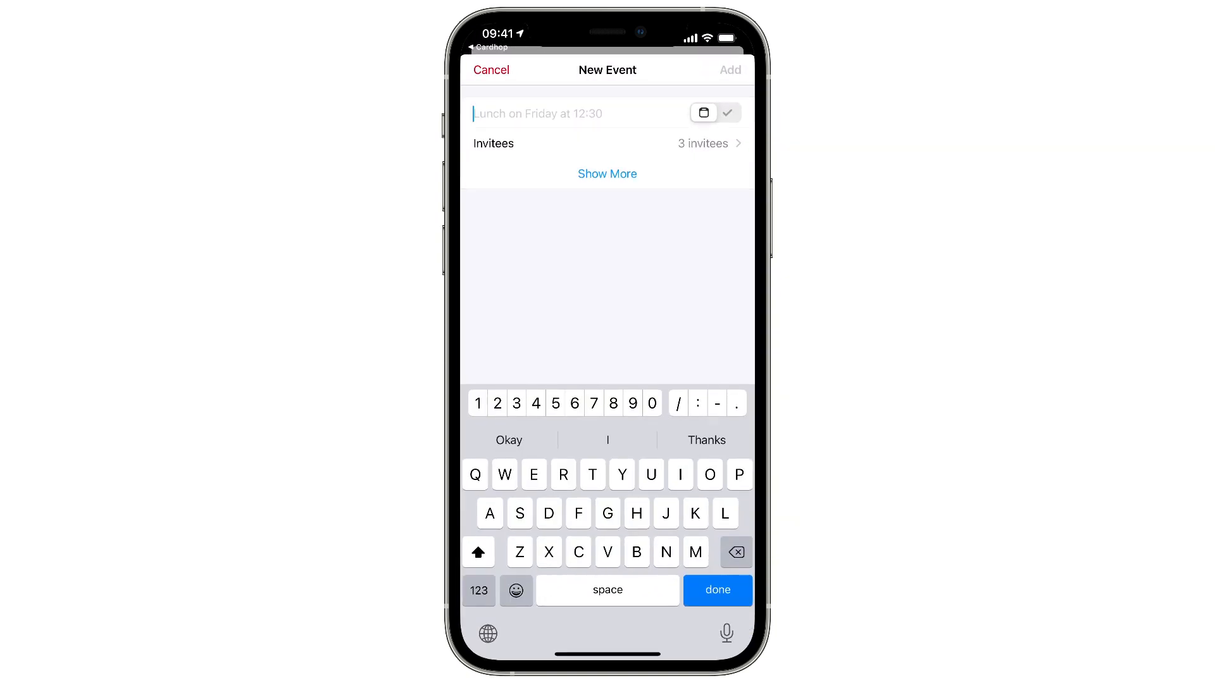
Step: Add 'Marketing Meeting thu 10-12' for Thursday 13 May with the three managers invited
{"action": "type", "text": "Marketing Meeting"}
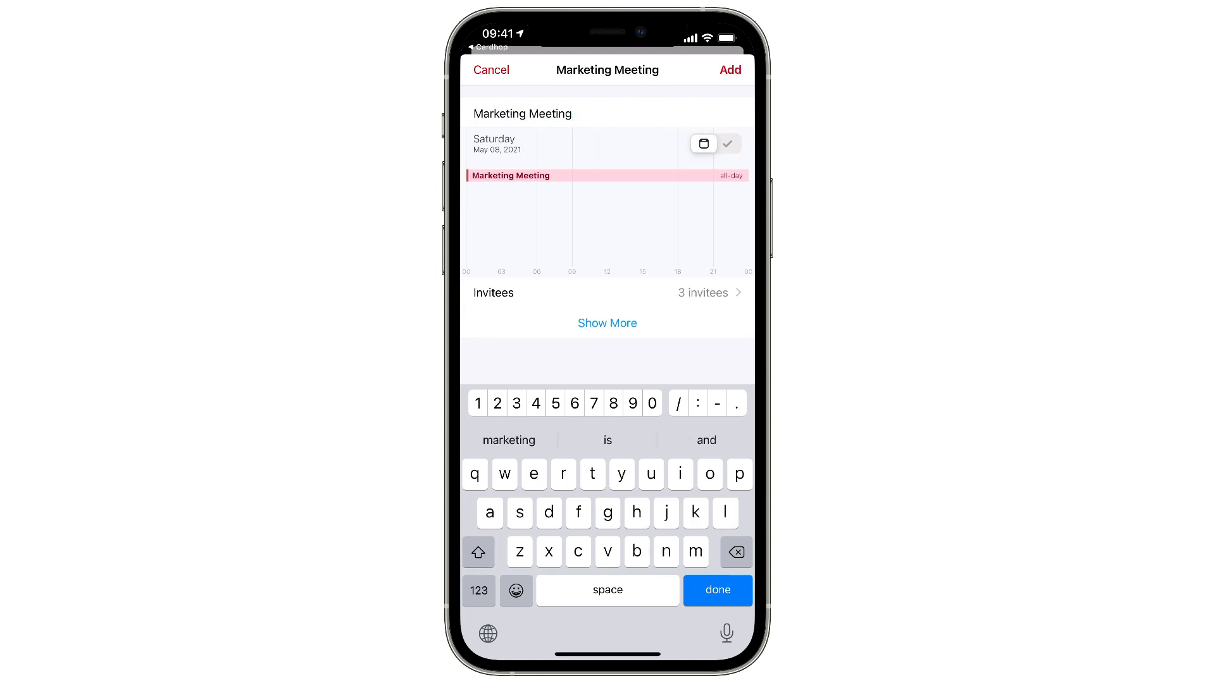
{"action": "type", "text": "thu 10-12"}
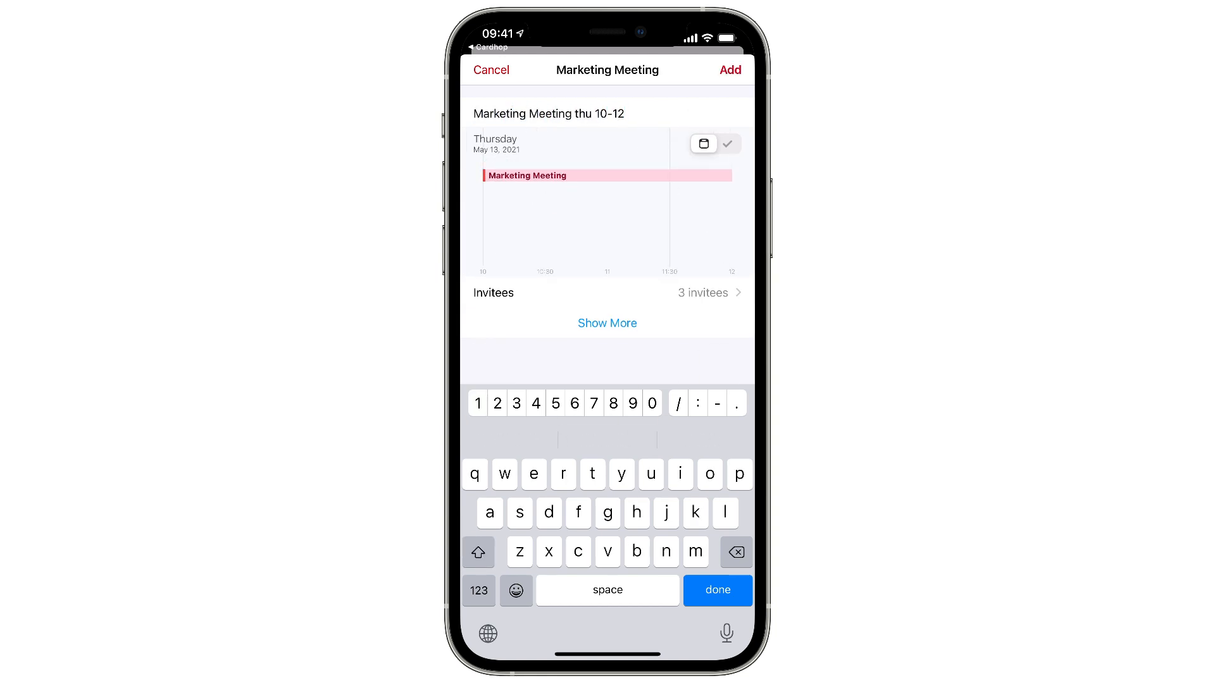
{"action": "left_click", "coordinate": [729, 69]}
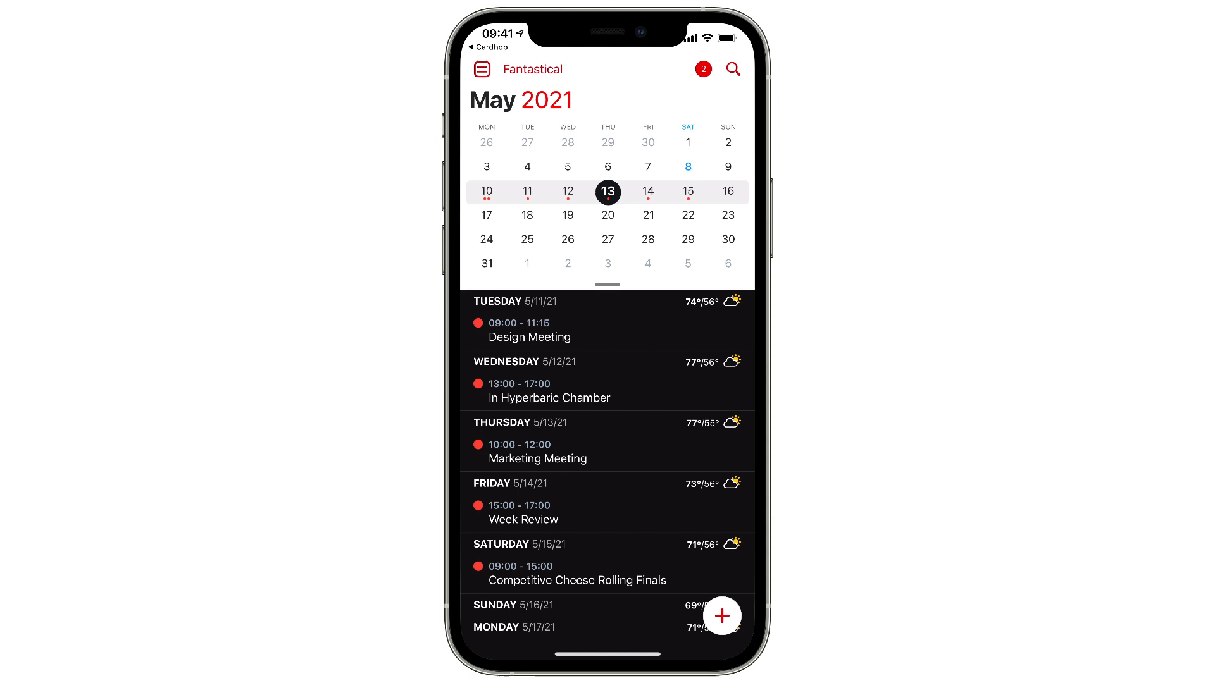
Step: Return to today and view the Marketing Meeting's invitee details
{"action": "left_click", "coordinate": [686, 167]}
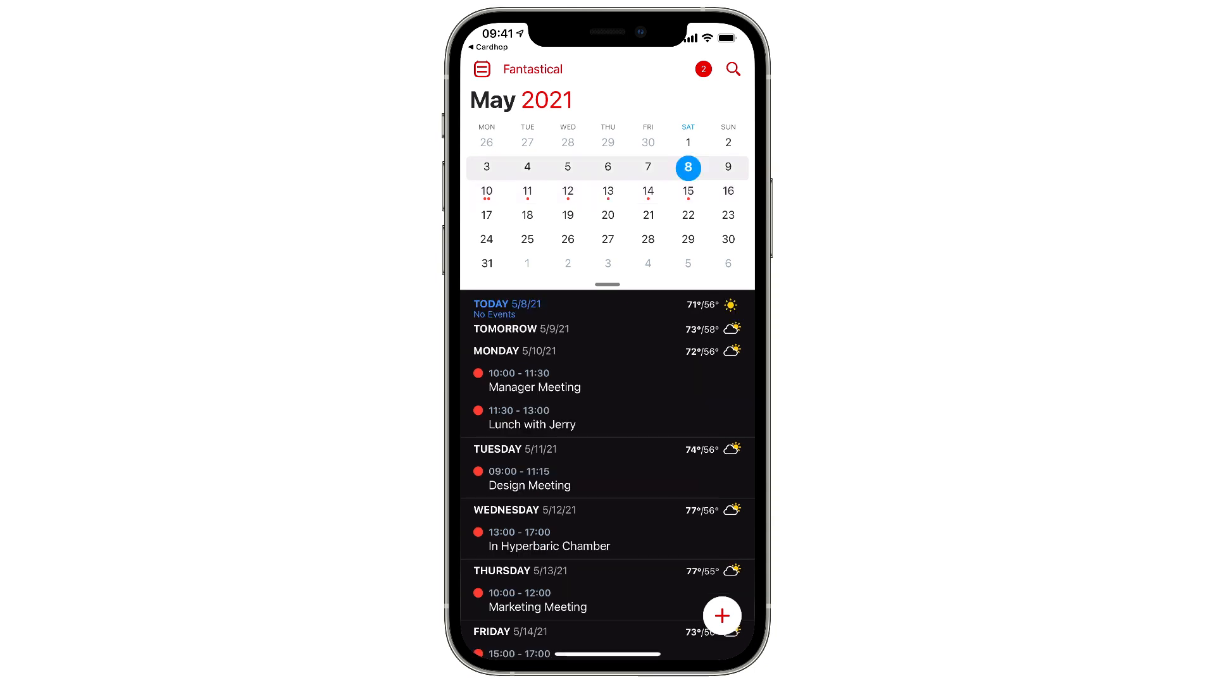
{"action": "left_click", "coordinate": [537, 606]}
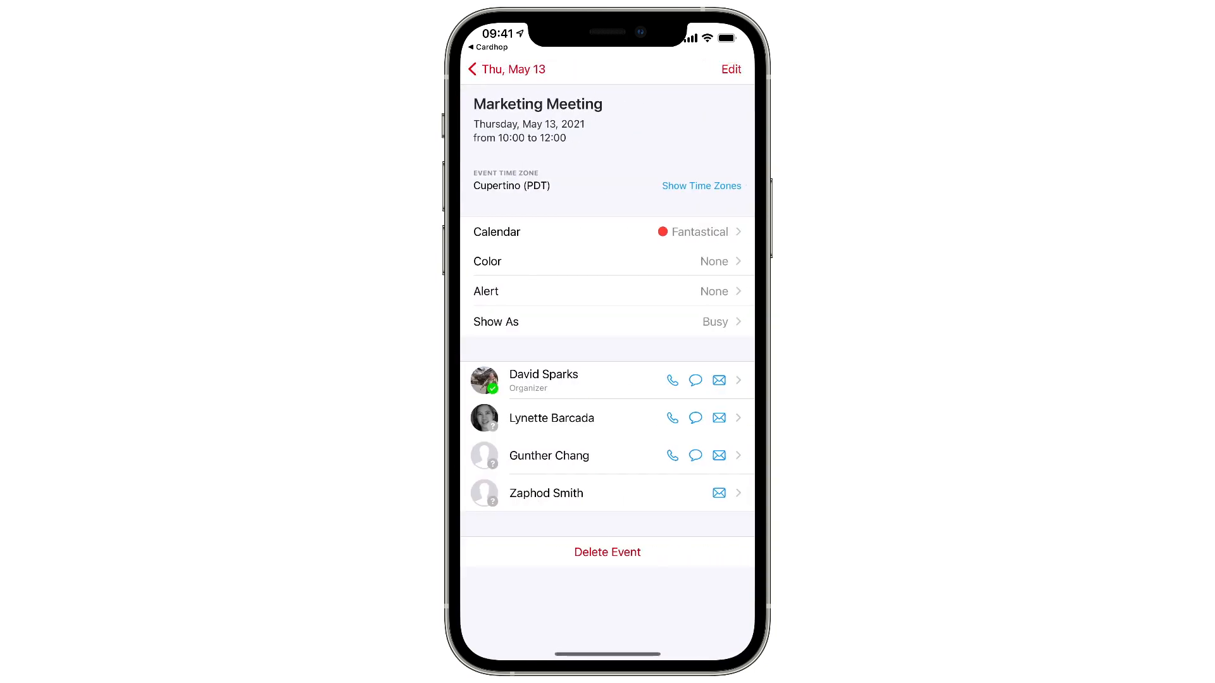